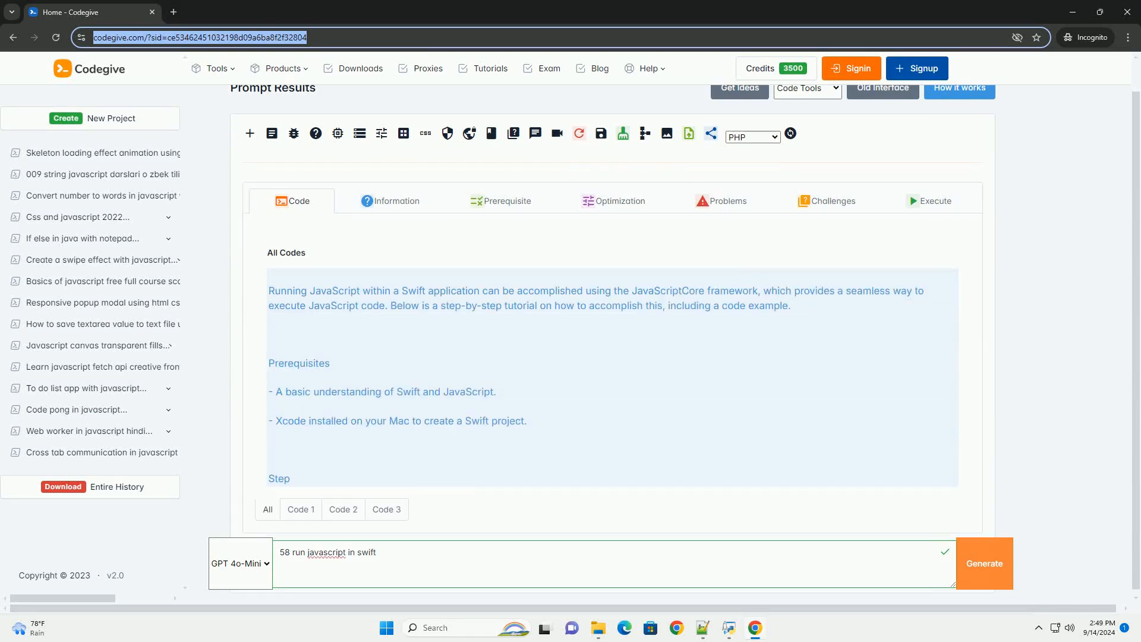
scroll(down, 3)
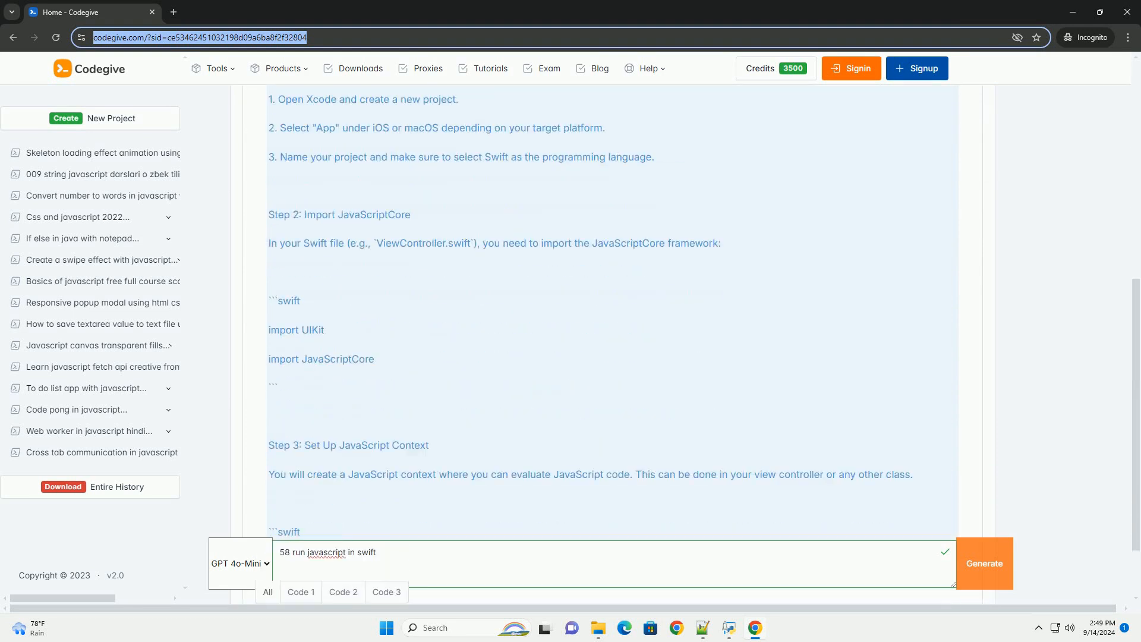
scroll(down, 3)
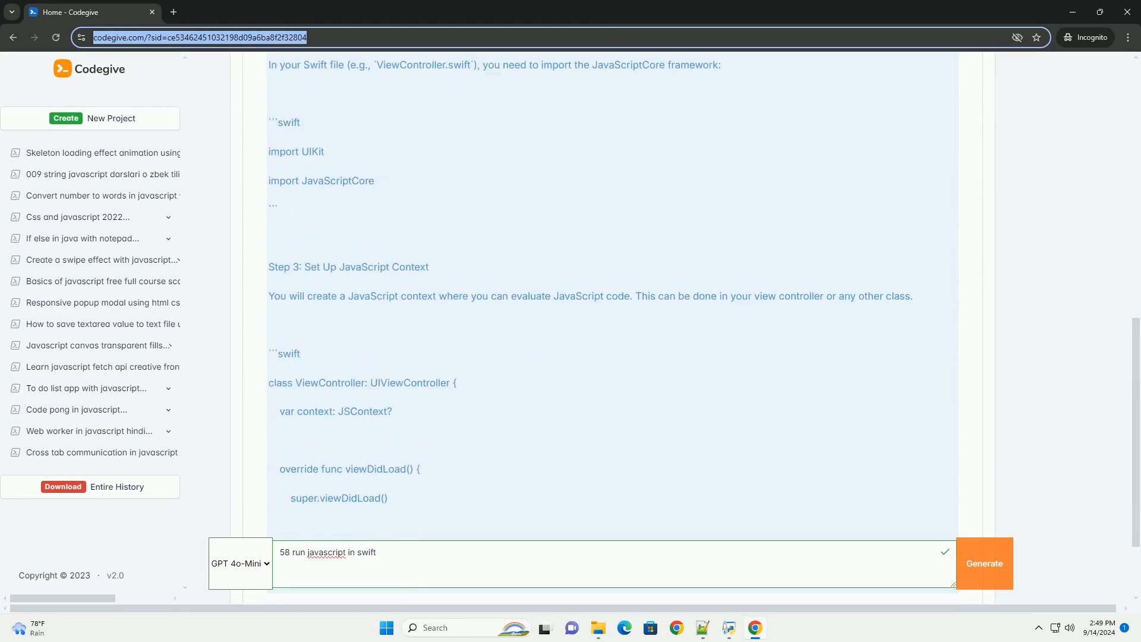
scroll(down, 3)
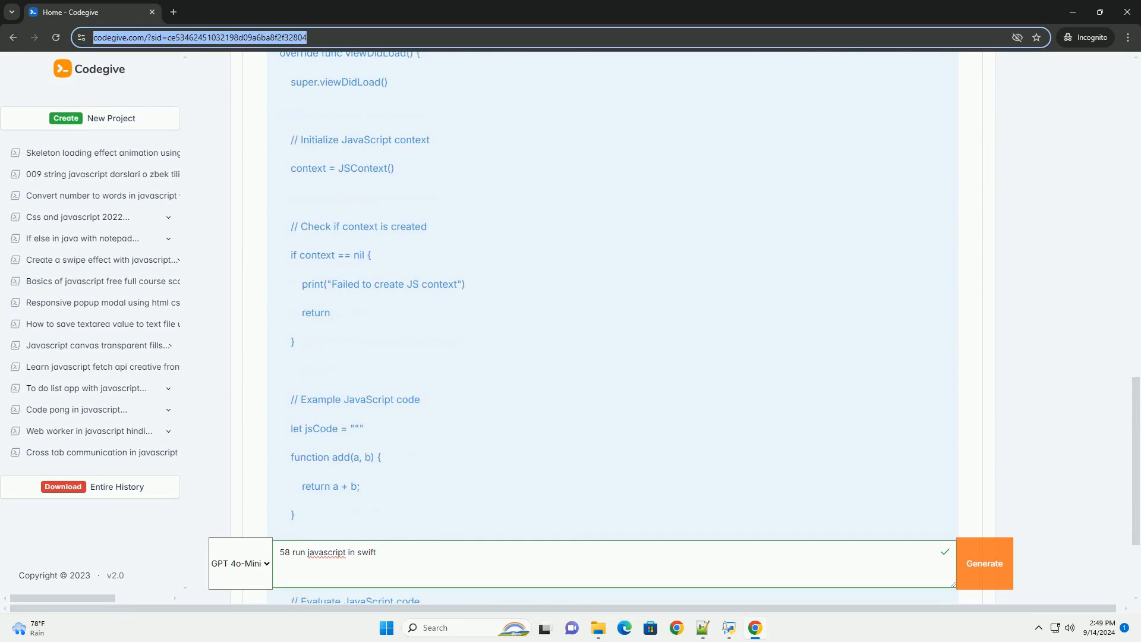
scroll(down, 3)
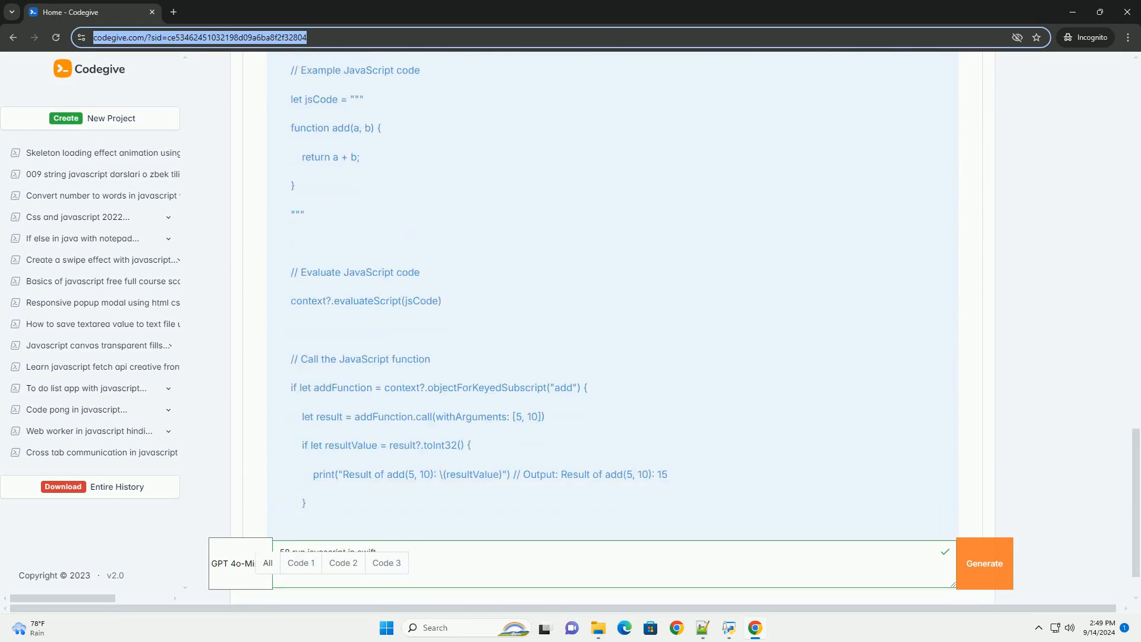
scroll(down, 3)
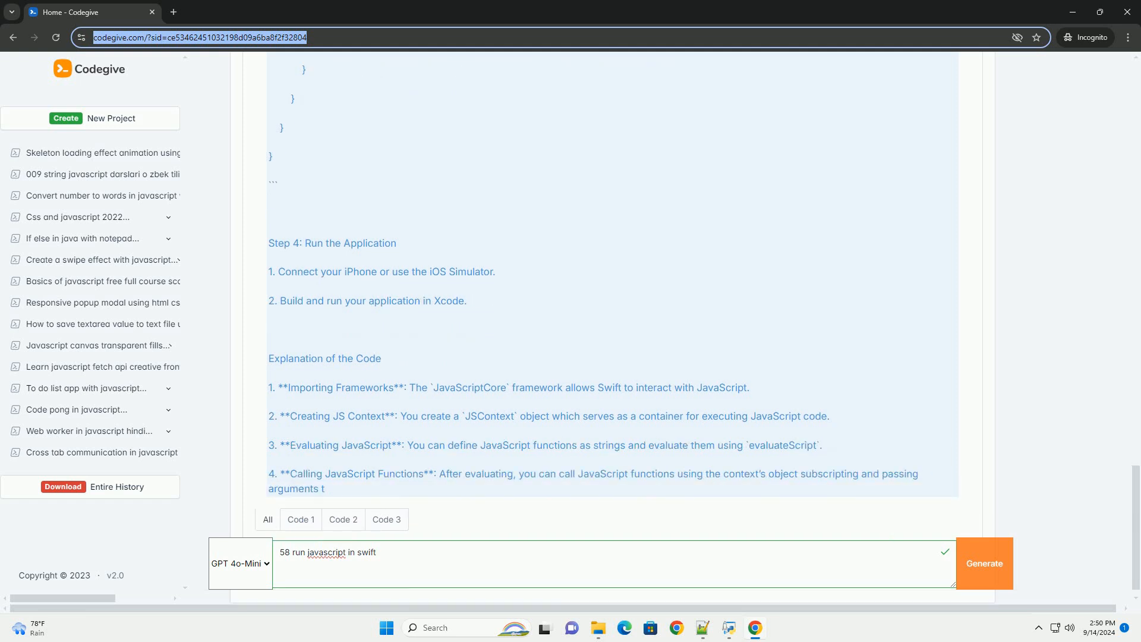
scroll(down, 3)
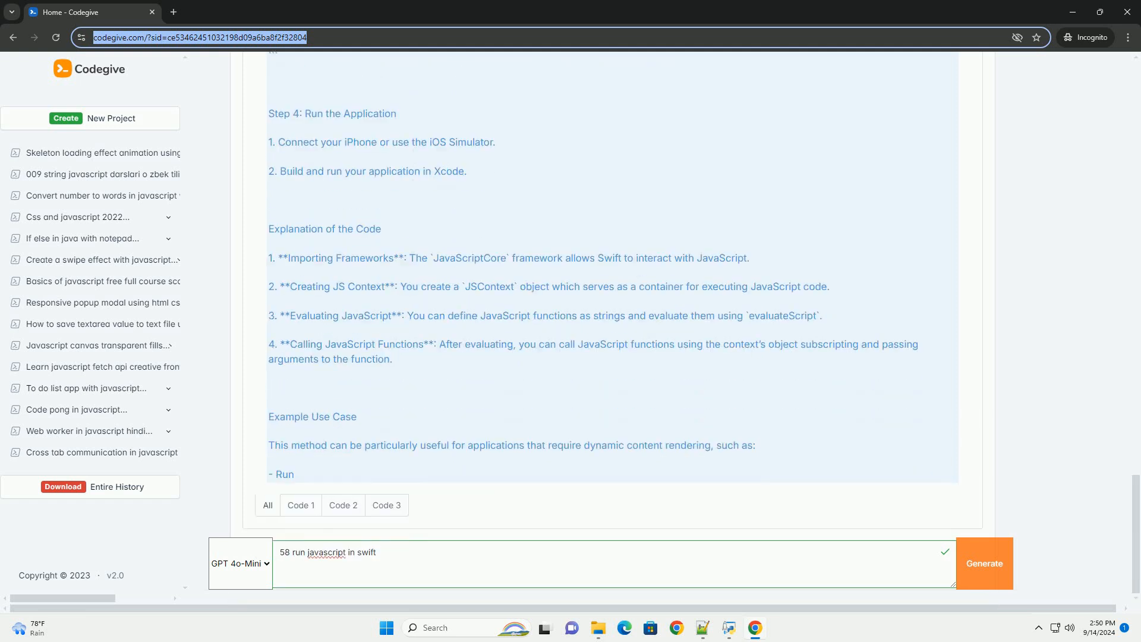
scroll(down, 3)
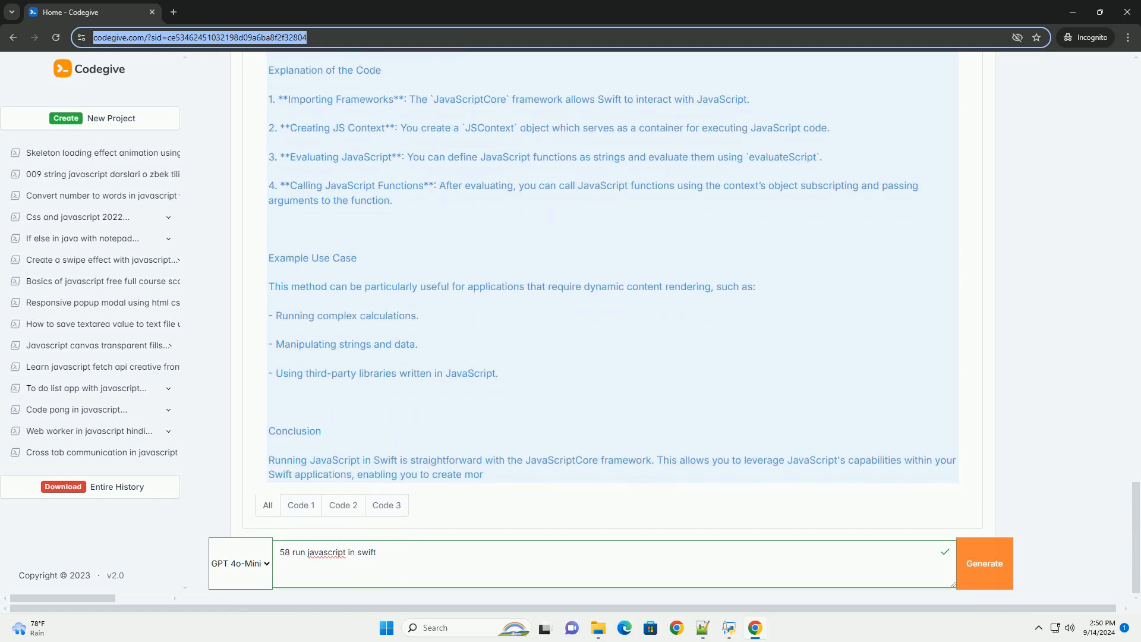
scroll(down, 3)
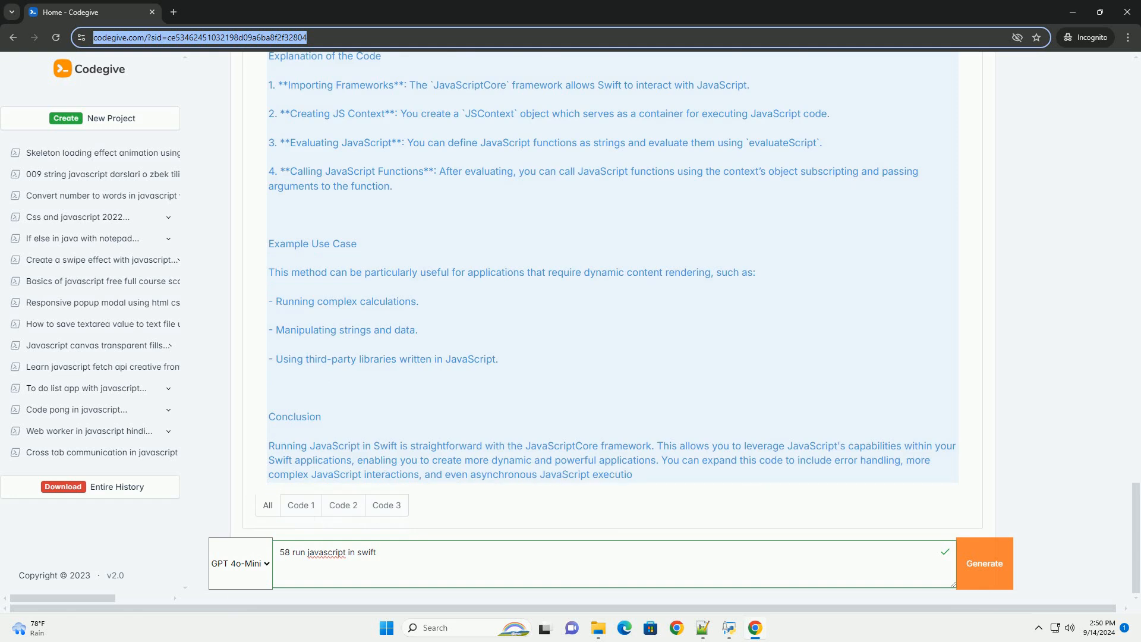
scroll(down, 3)
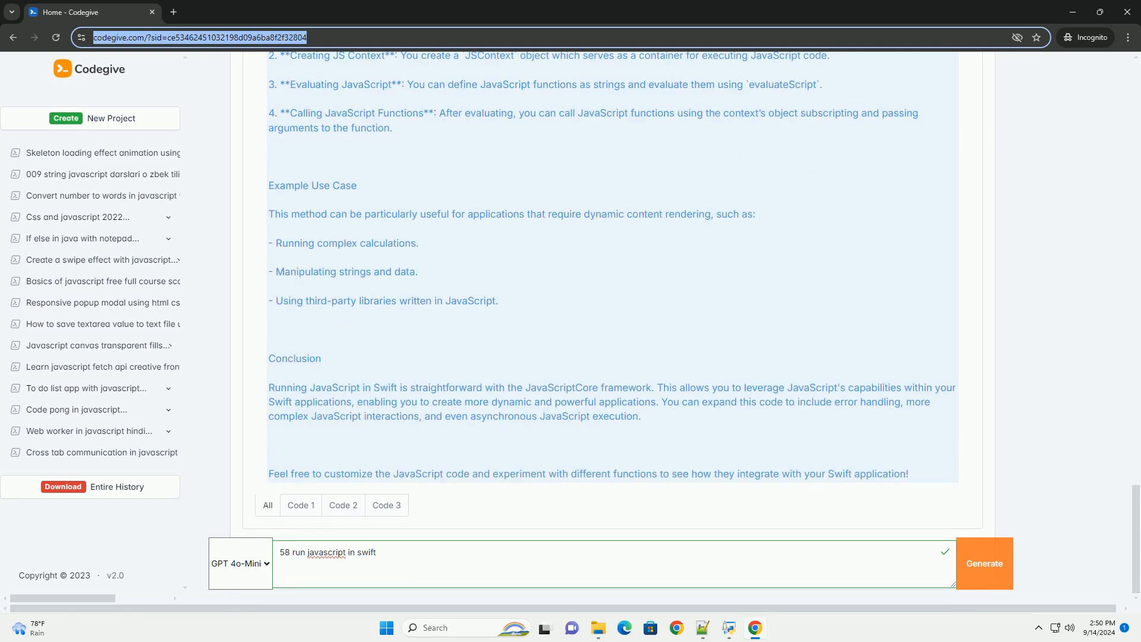